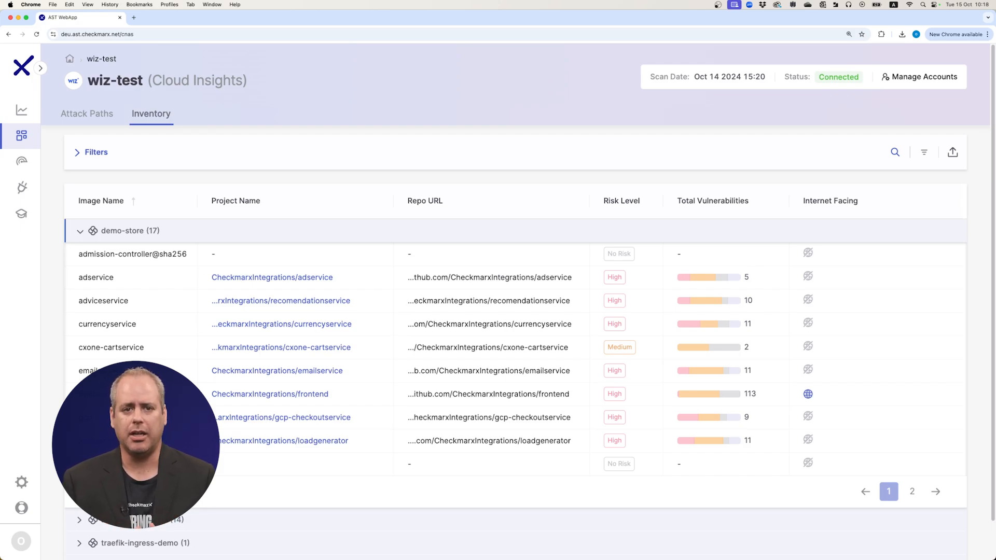
- Open Manage Accounts to list the five Cloud Insights accounts, with wiz-test selected
click(924, 77)
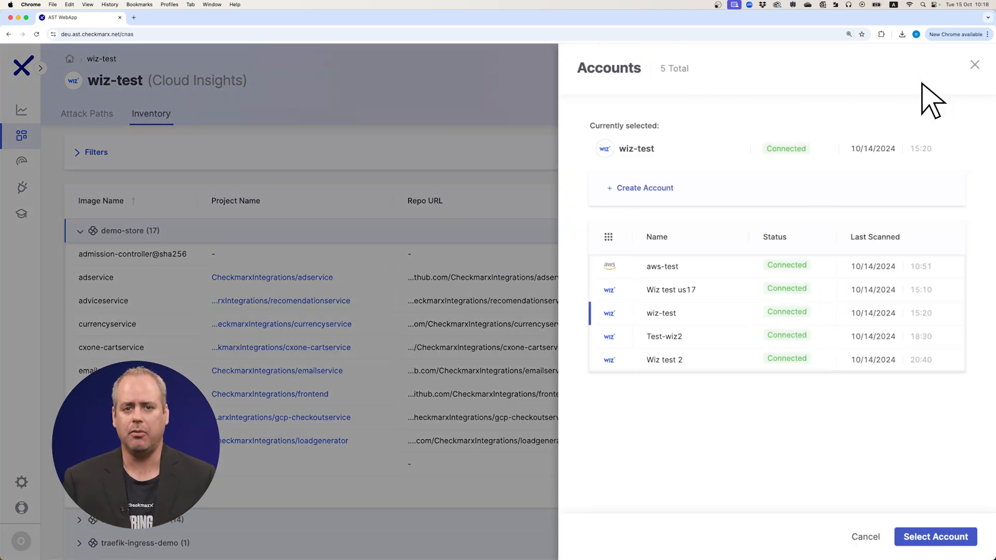
- Open a new Wiz account integration form with empty credentials and a suggested name
click(644, 187)
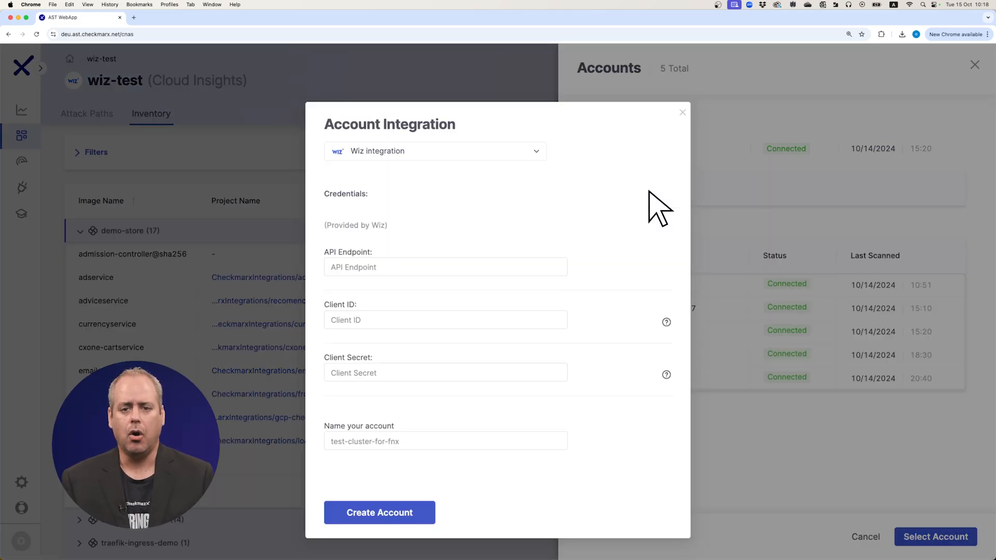
mouse_move(594, 225)
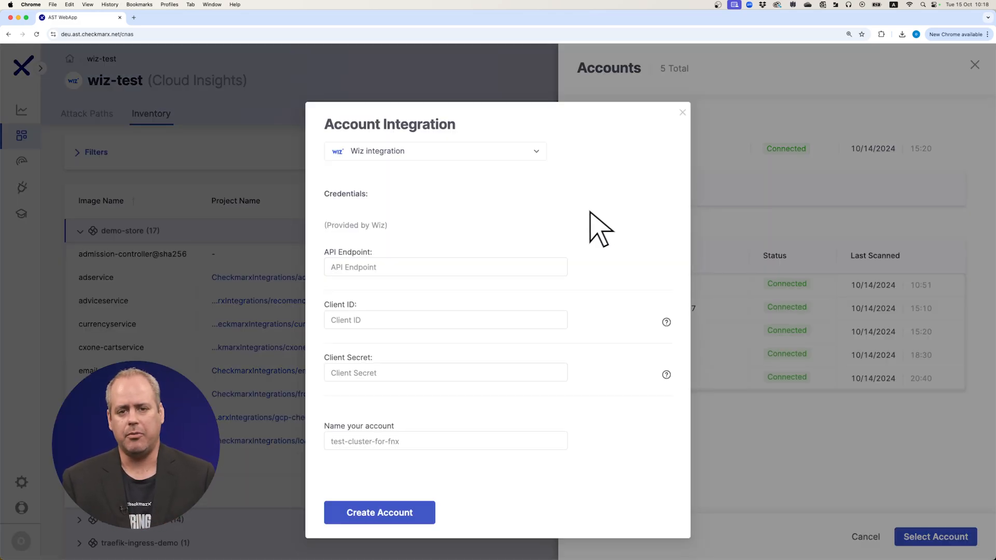
mouse_move(427, 278)
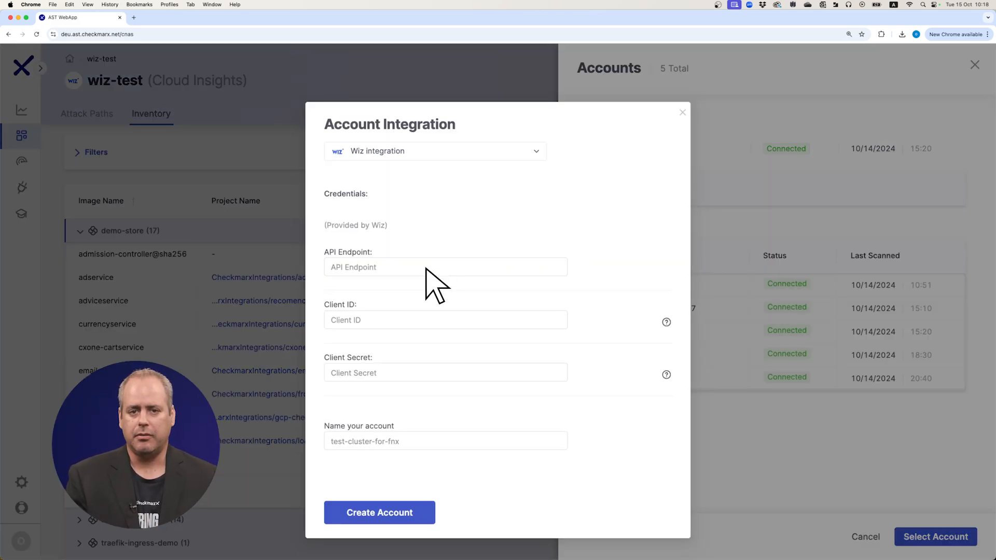
mouse_move(436, 341)
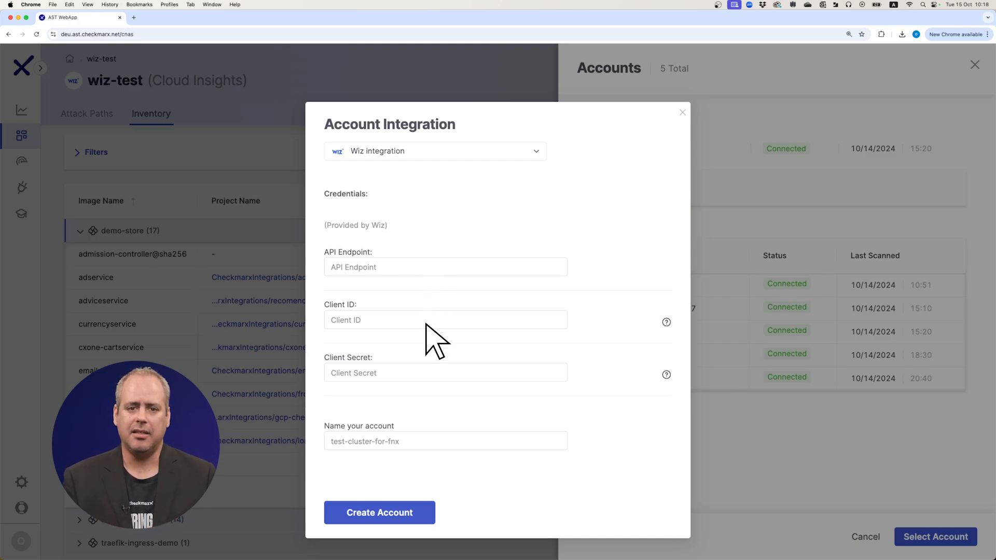
mouse_move(432, 438)
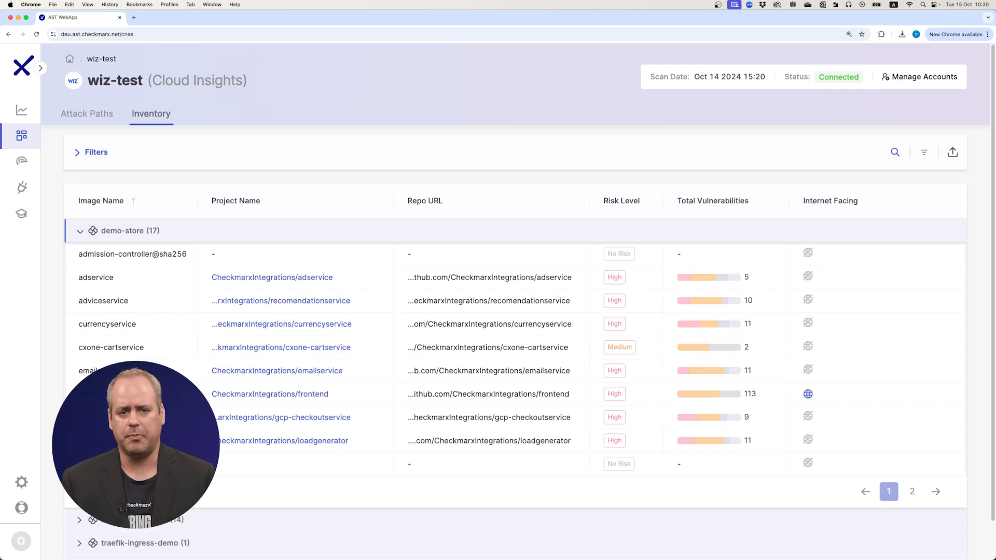
- Open the frontend image's Internet Facing attack path to its repository and vulnerabilities
click(86, 114)
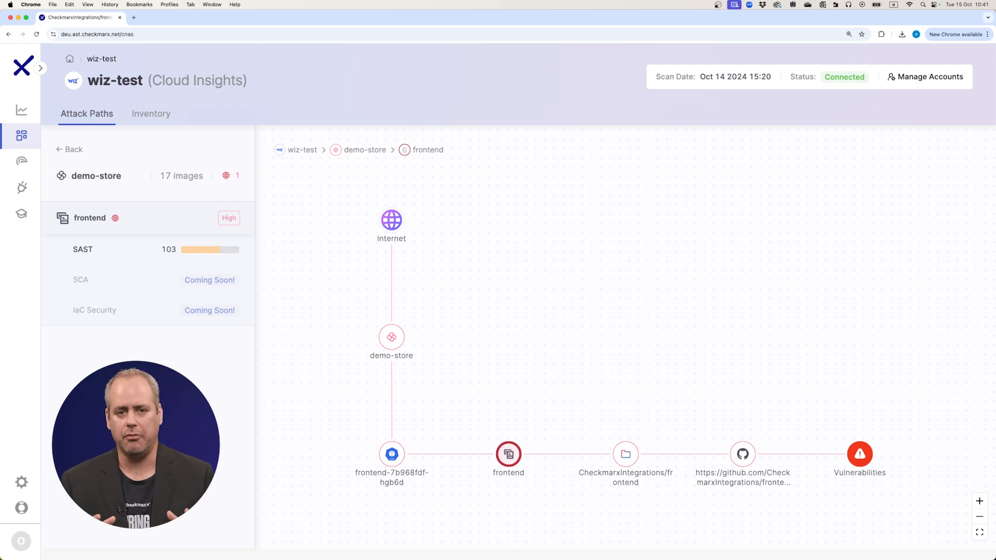
- Switch back to the Inventory tab showing demo-store images with risk levels
click(151, 114)
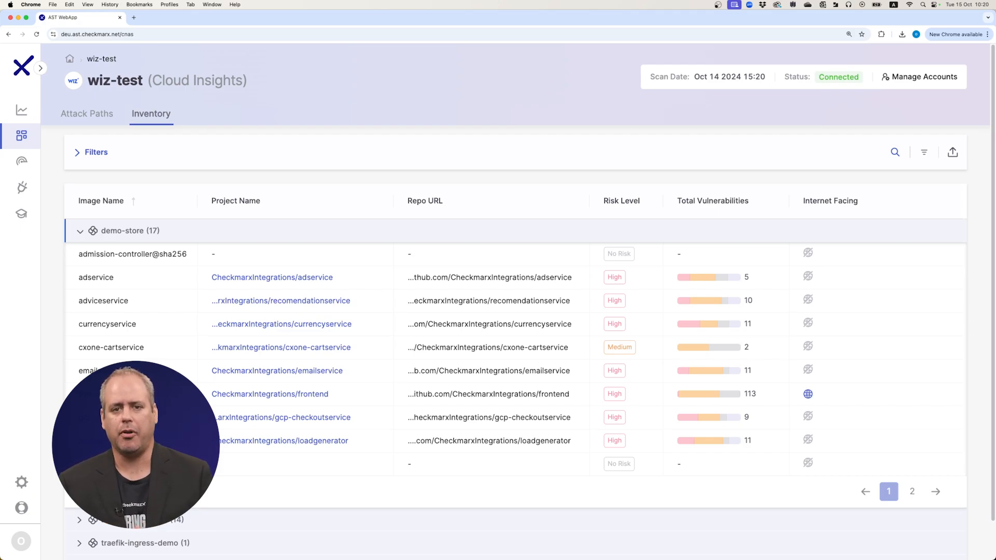
mouse_move(281, 301)
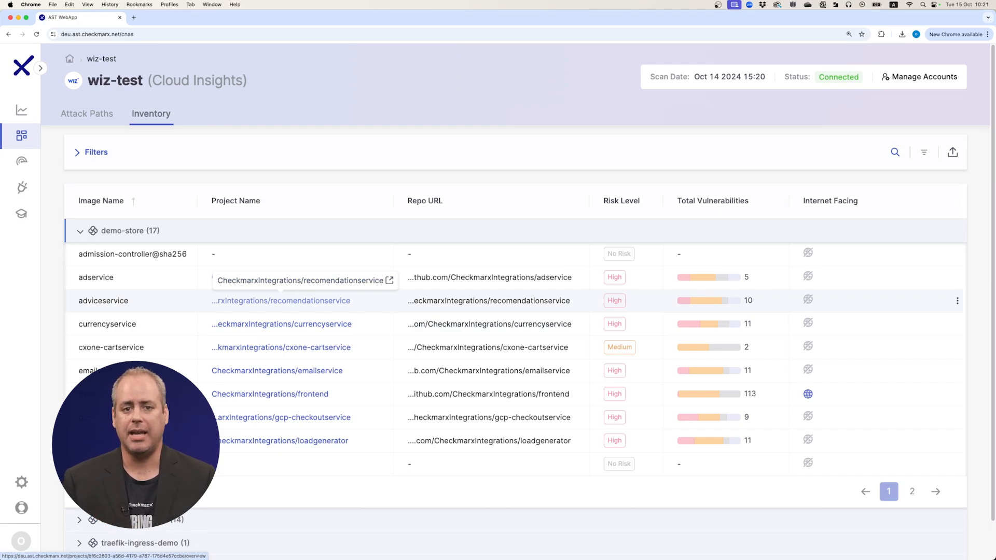
- Open All-in-one's results from the dashboard and toggle Runtime, leaving two 7.8 Frontend CVEs
click(21, 109)
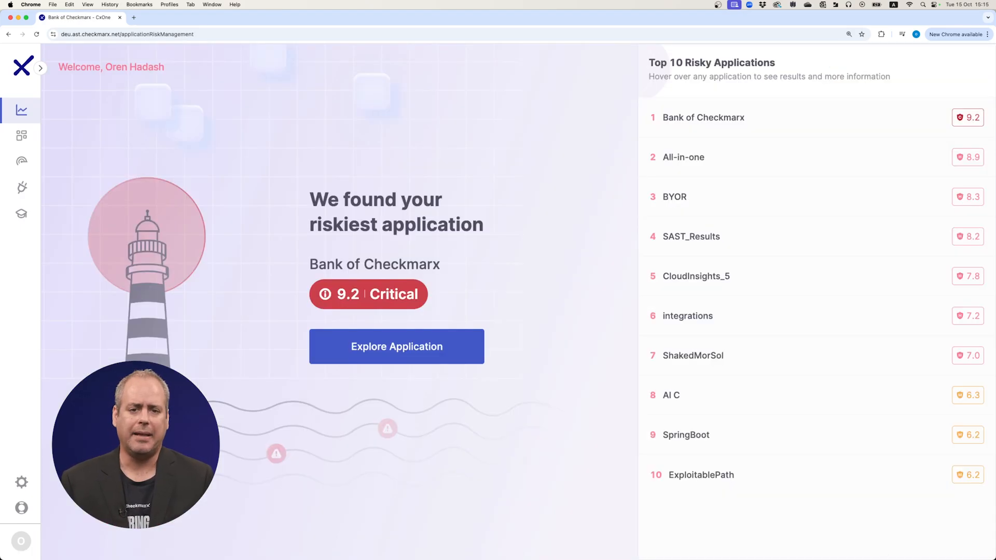
mouse_move(891, 167)
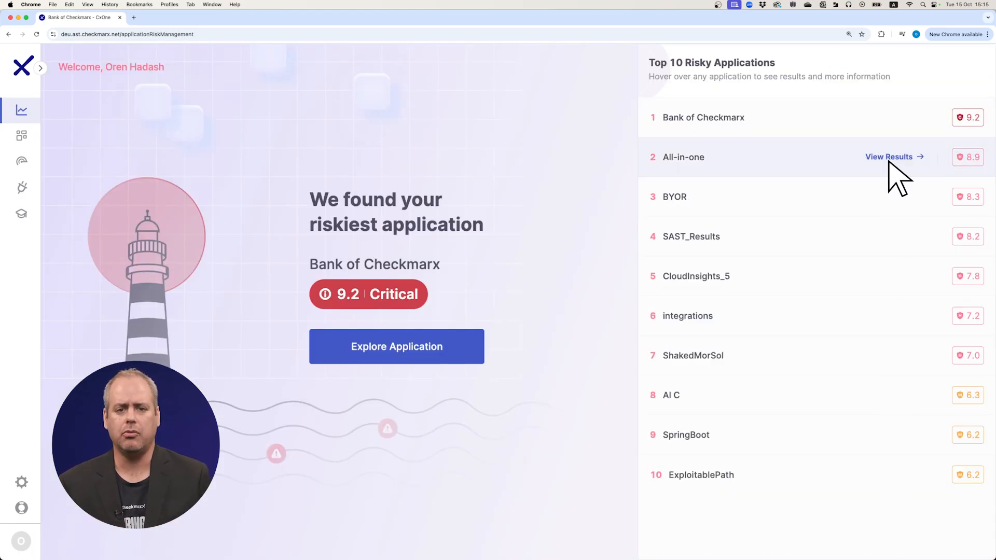
click(888, 156)
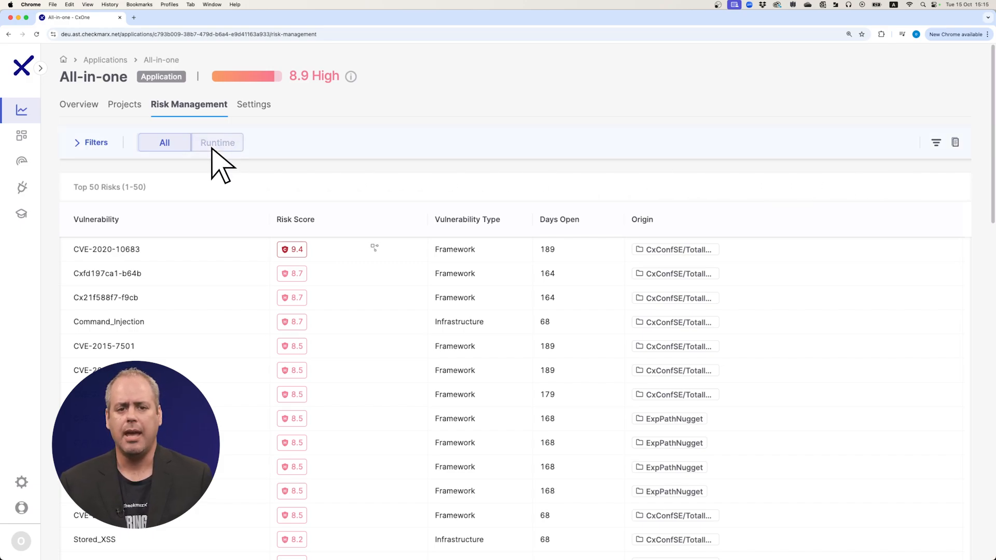
click(217, 143)
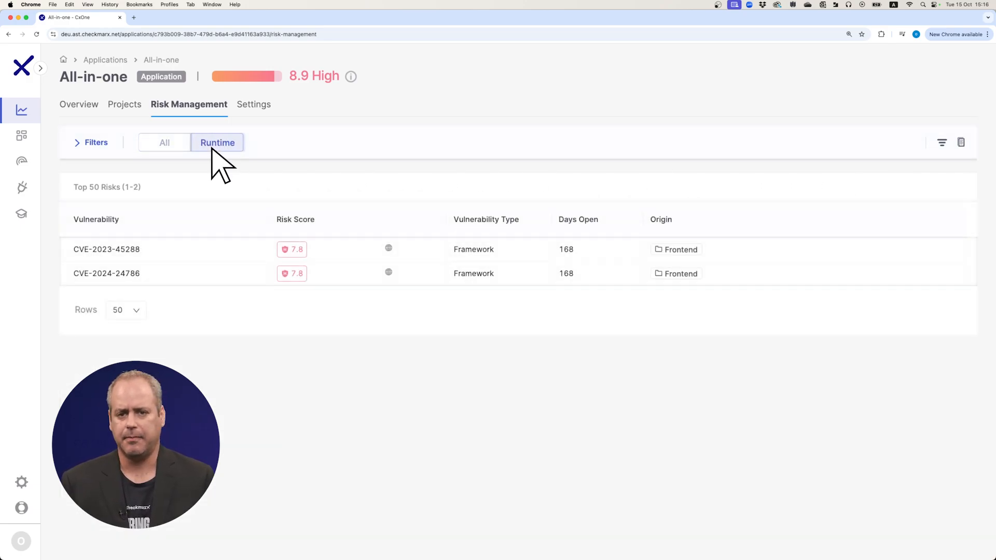